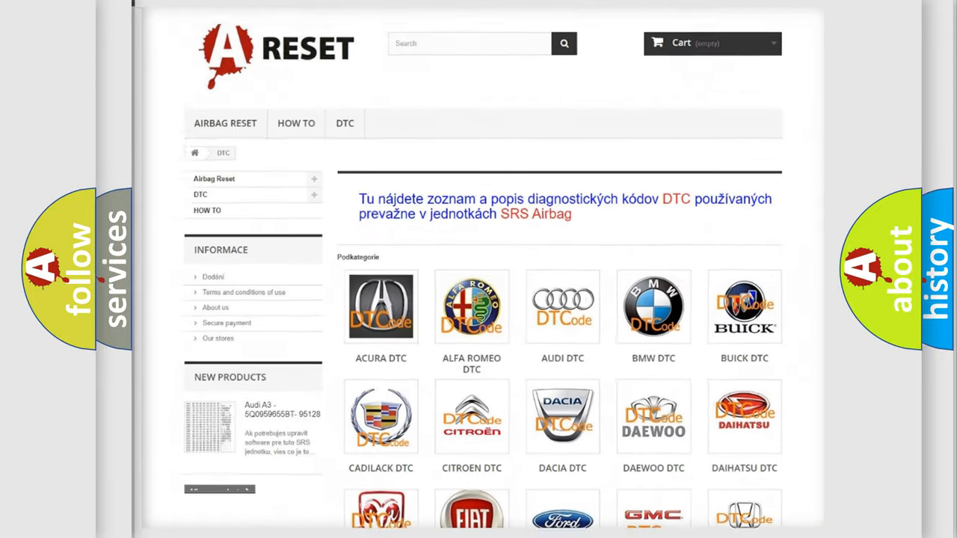
{"action": "scroll", "scroll_direction": "down", "scroll_amount": 3}
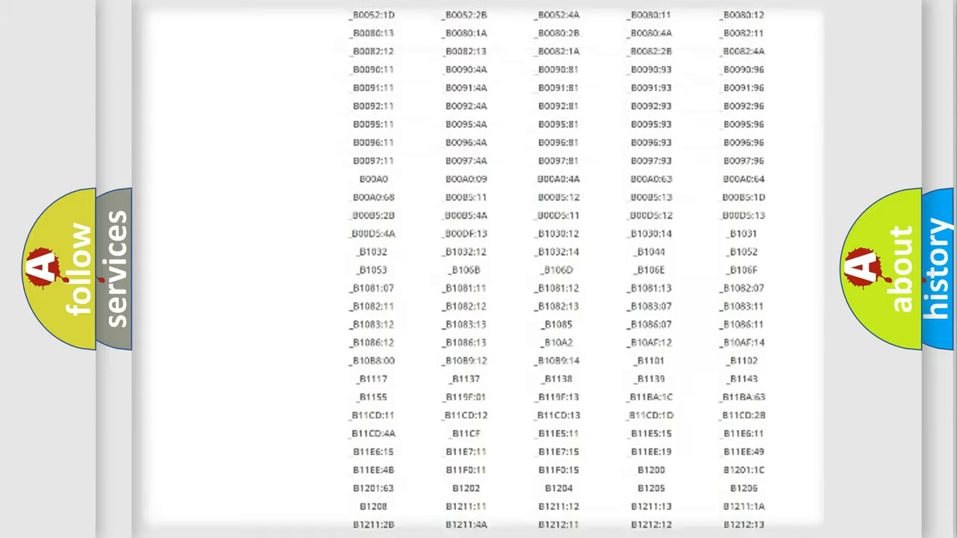
{"action": "scroll", "scroll_direction": "up", "scroll_amount": 3}
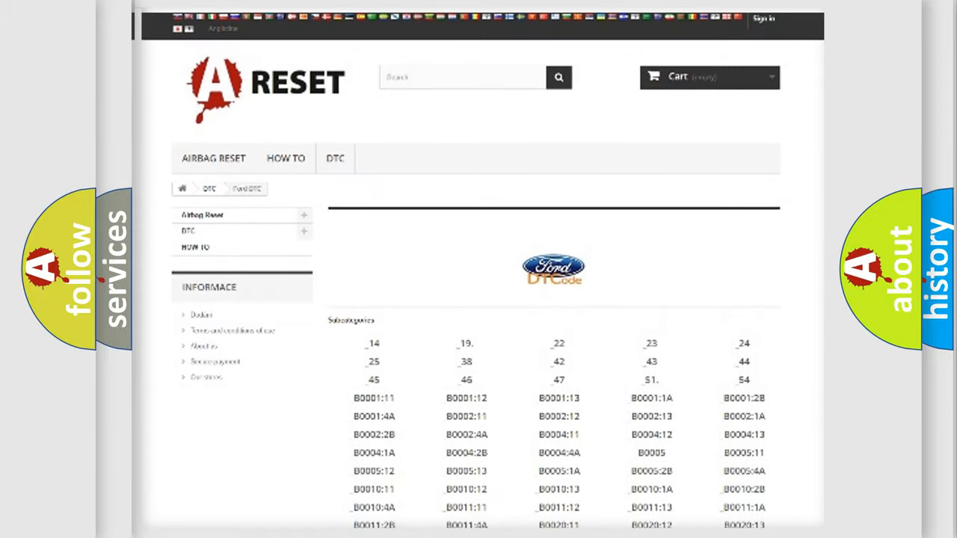